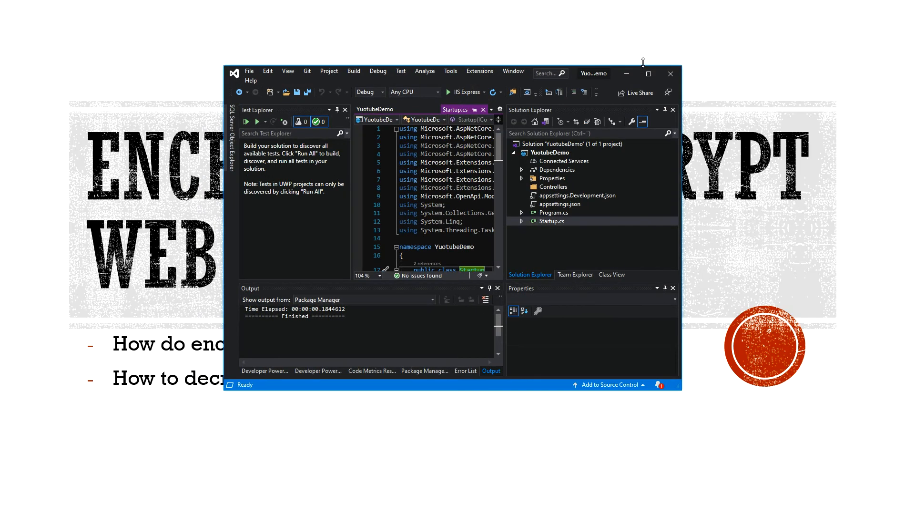
Step: Maximize the Visual Studio window showing the YuotubeDemo project's Startup.cs
click(648, 73)
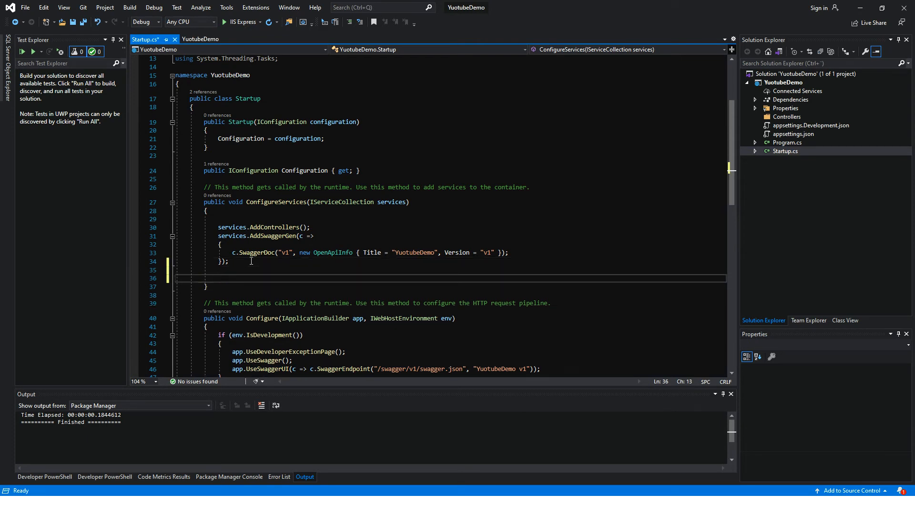
Step: Add services.AddDataProtection(); to ConfigureServices using the IntelliSense completion
text(services.adddata)
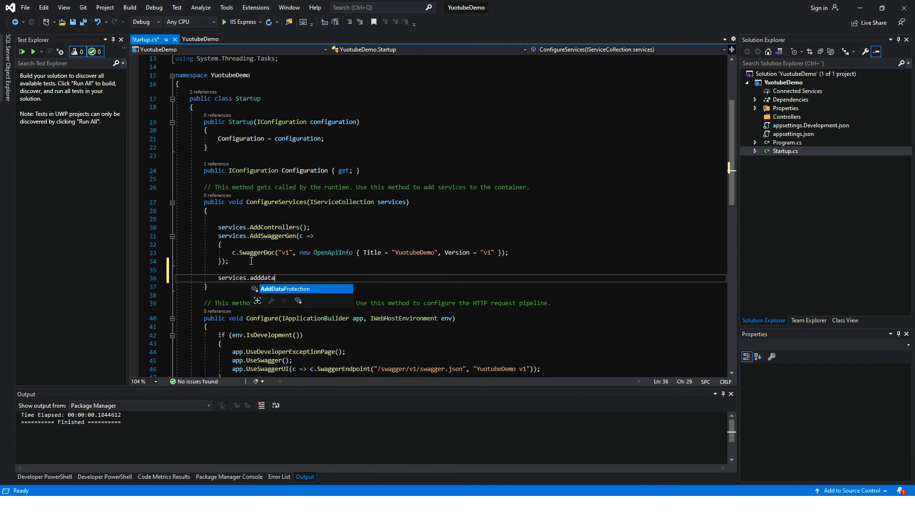
key(Tab)
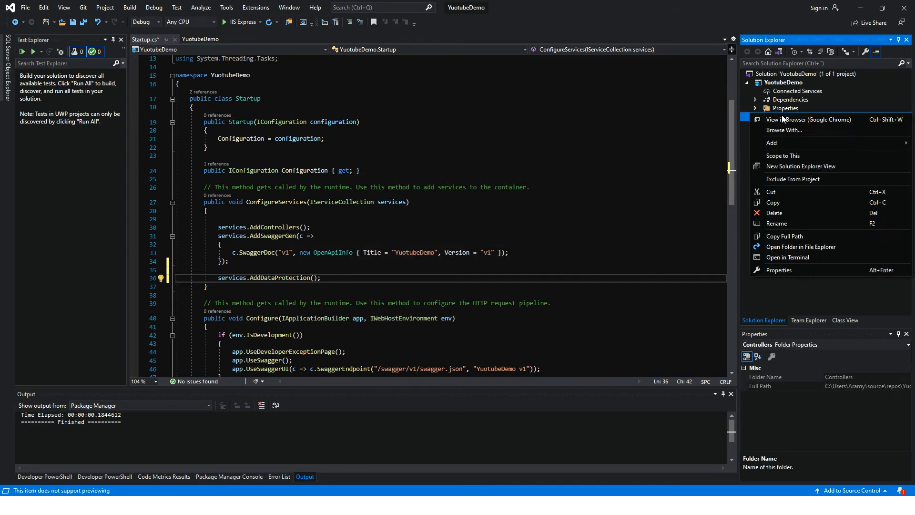
Step: Create an empty MVC controller named SecurityController in the Controllers folder
click(771, 142)
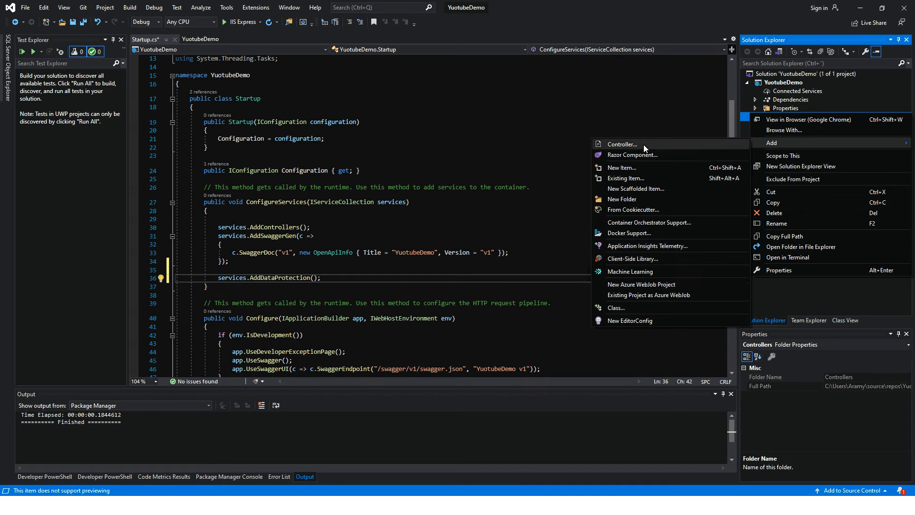
click(623, 144)
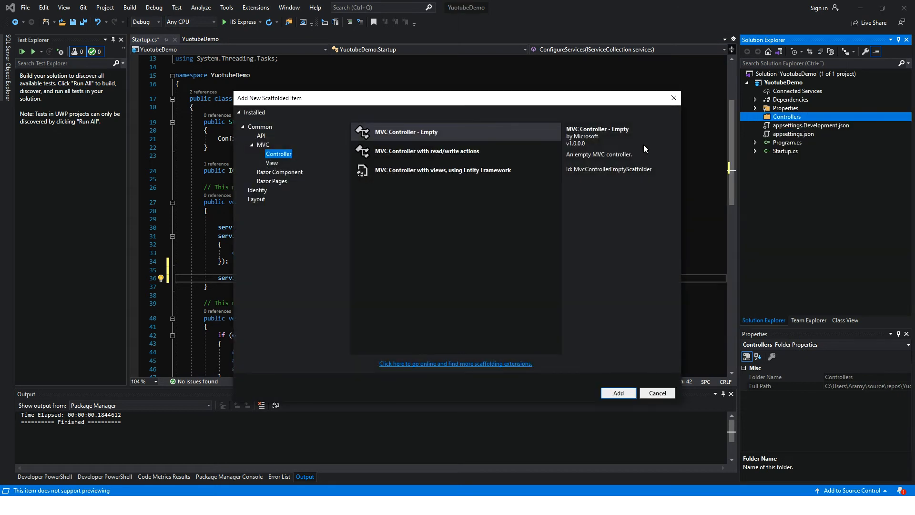
click(655, 393)
text(SecurityController)
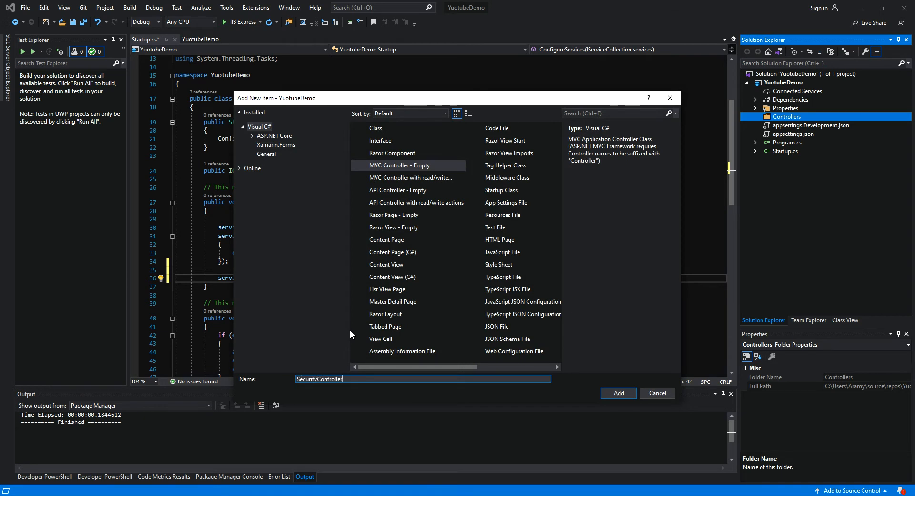
click(618, 393)
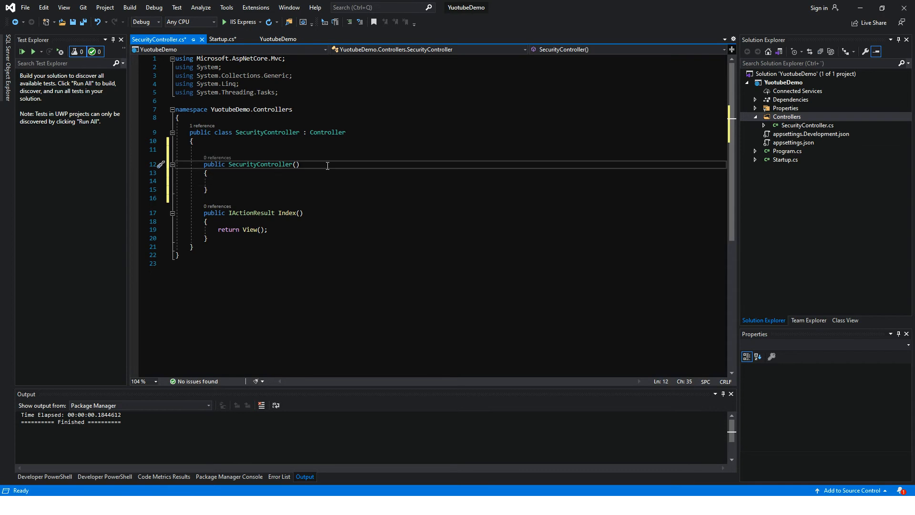
Step: Type IDataProtectionProvider as the constructor parameter type and import Microsoft.AspNetCore.DataProtection
text(IData)
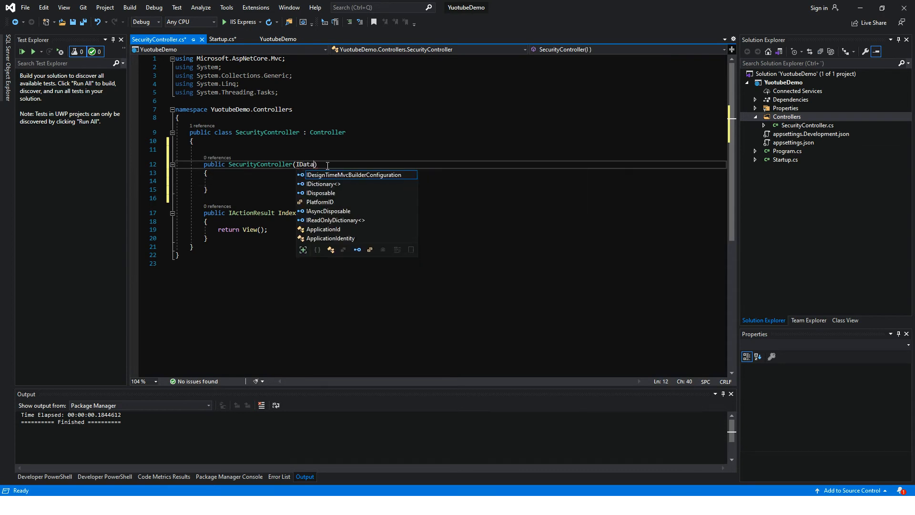
text(protecto)
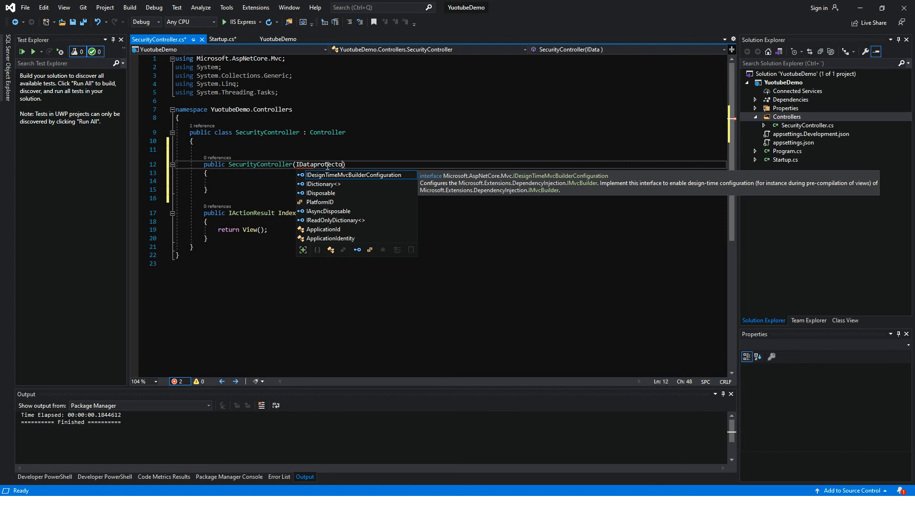
text(Provider)
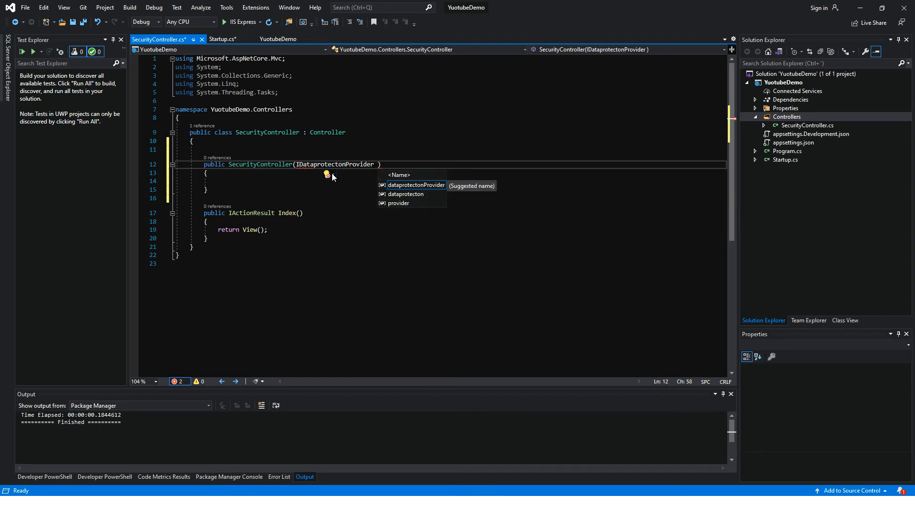
click(316, 174)
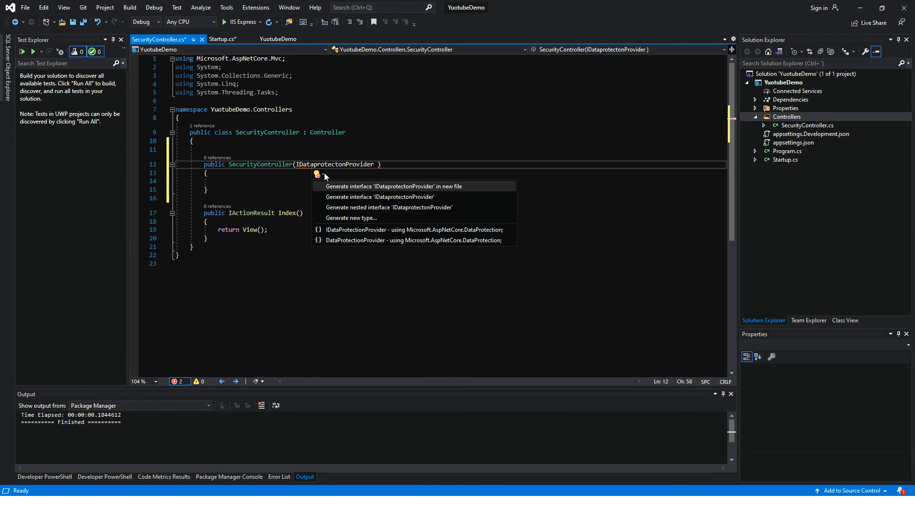
click(344, 228)
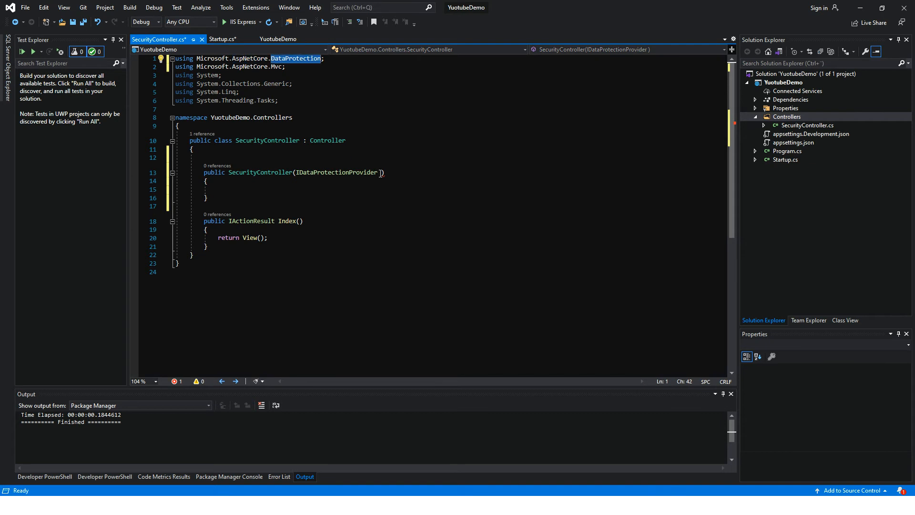
Step: Name the parameter dataprovider and begin declaring a private field
text(d)
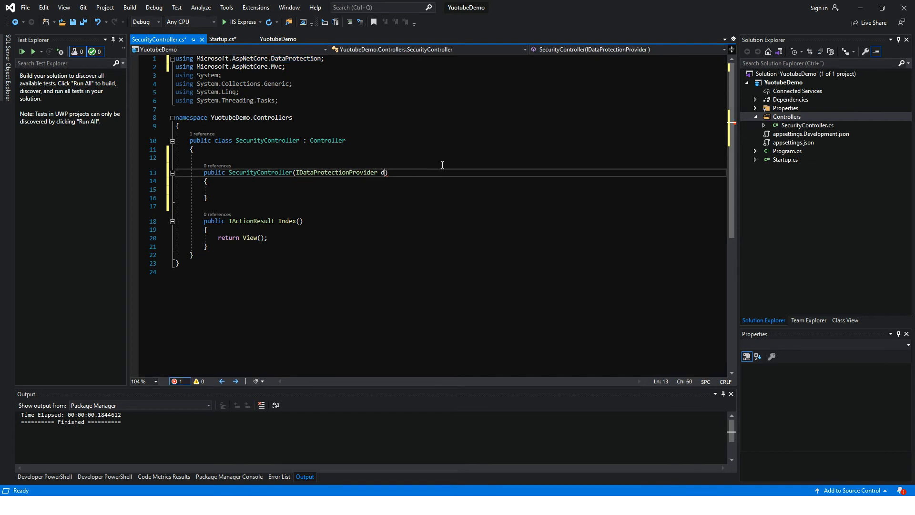
text(ataprovider)
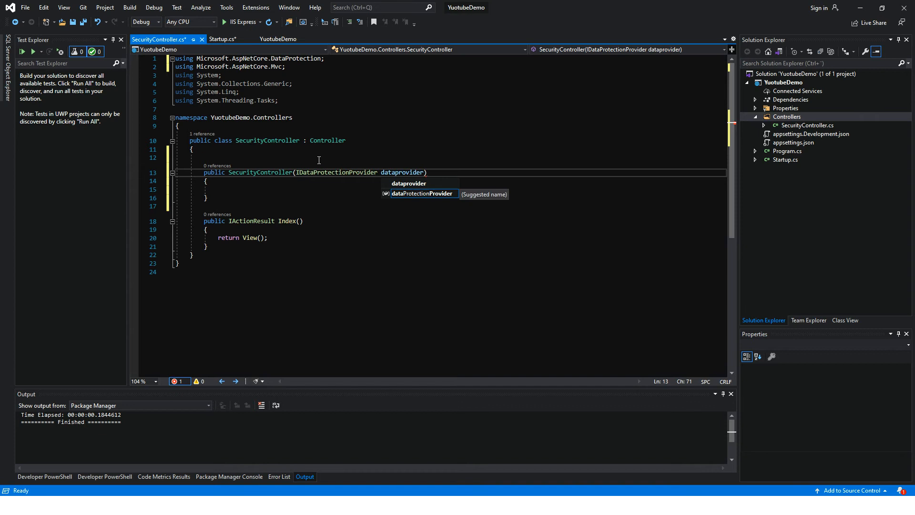
text(private readonly)
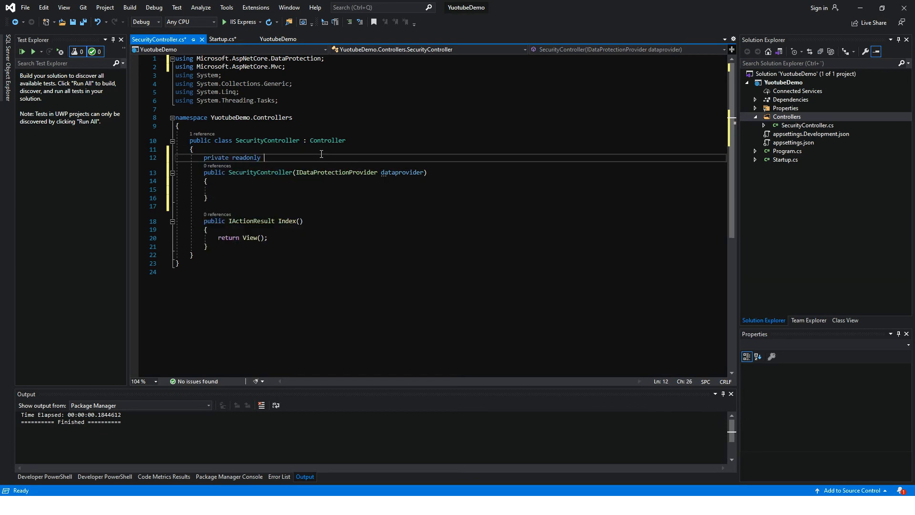
Step: Declare readonly IDataProtector _dataProtector and assign it from dataprovider.CreateProtector() in the constructor
text(I)
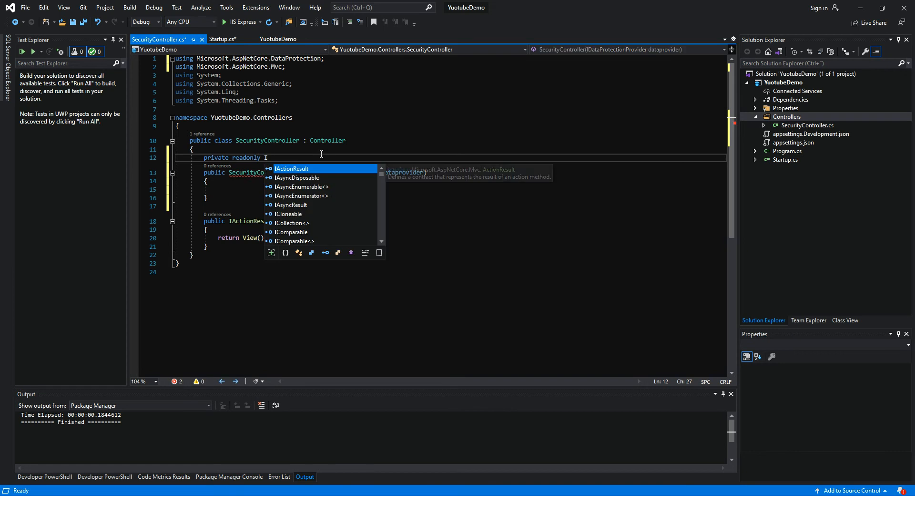
text(dataProtec)
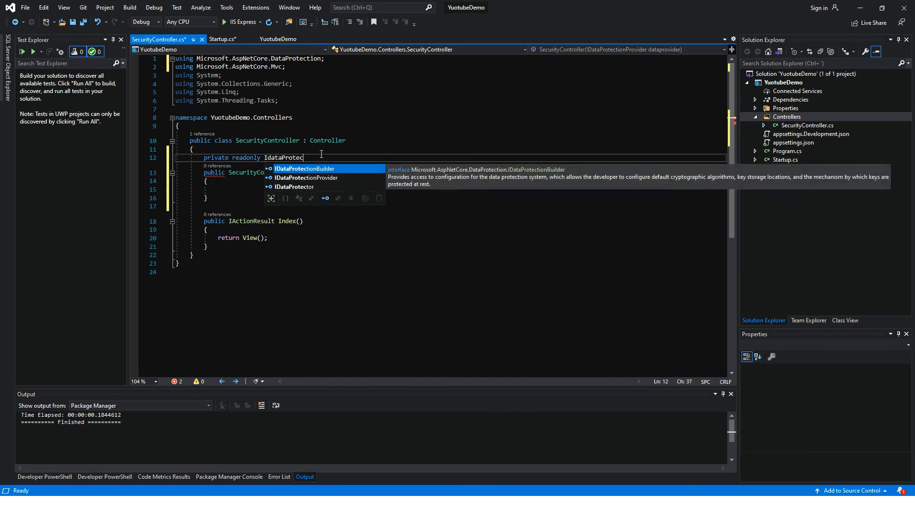
text(or)
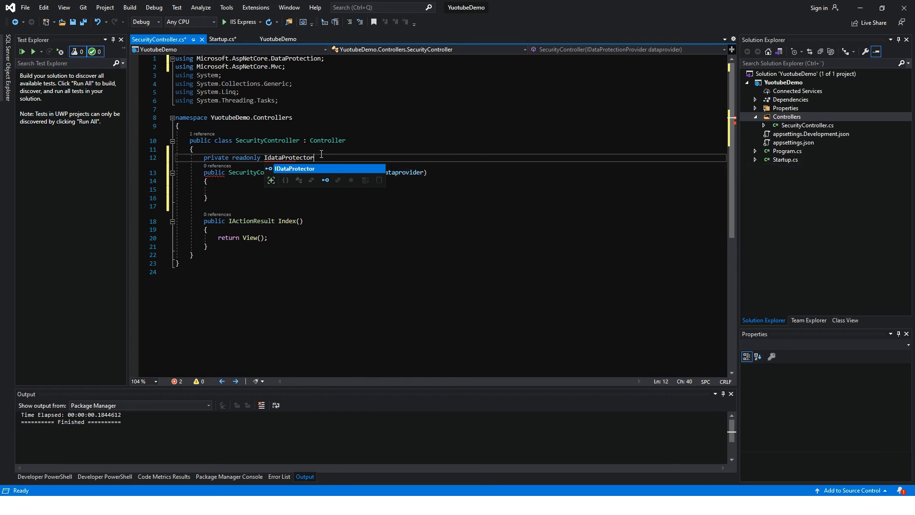
text(_dataP)
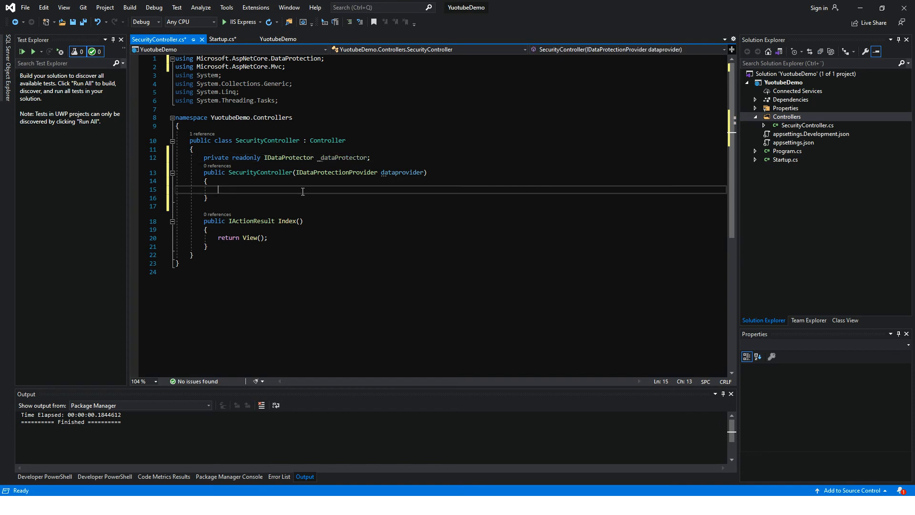
text(this._dataProtector = dataprovider.CreateProtector)
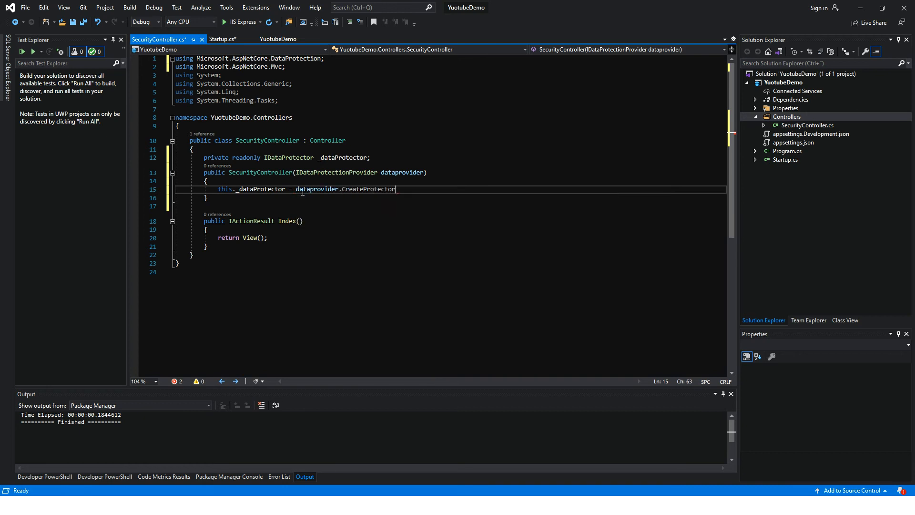
text(();)
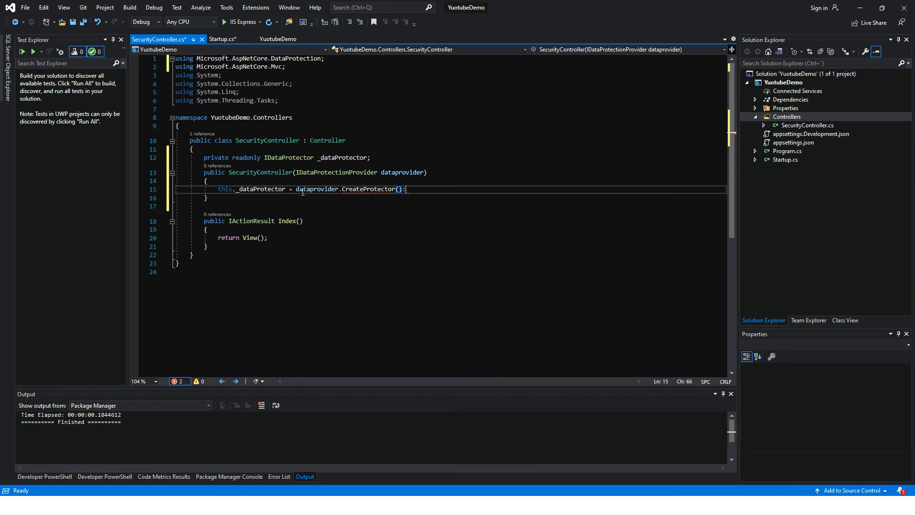
mouse_move(385, 188)
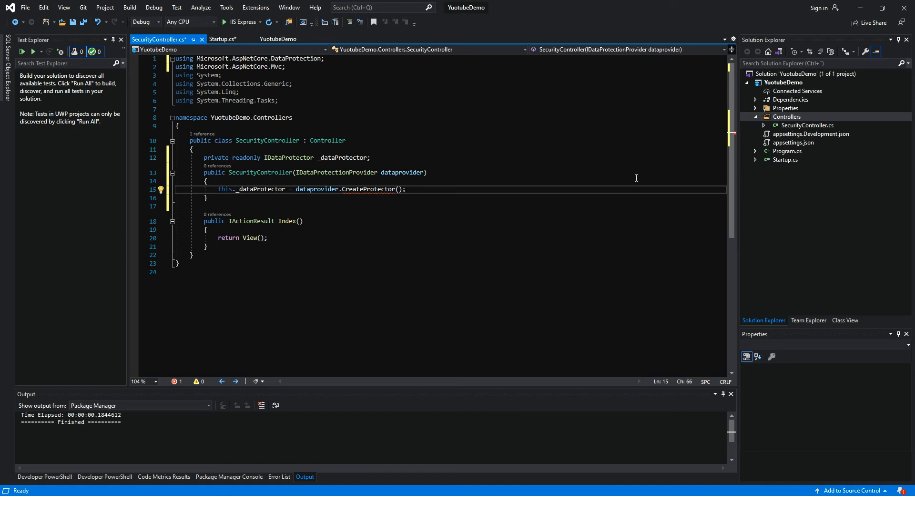
Step: Pass "So this is my secret key to encrypt and decrpy" as CreateProtector's argument
click(397, 189)
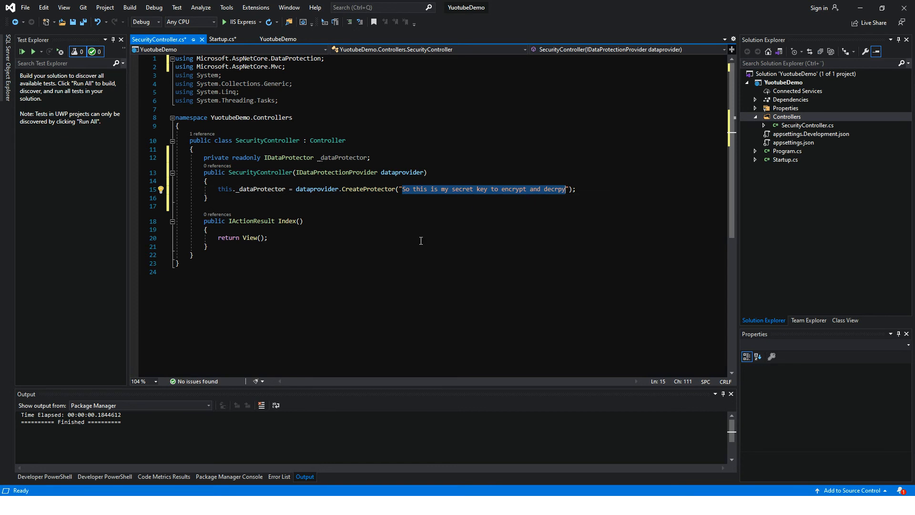
mouse_move(406, 191)
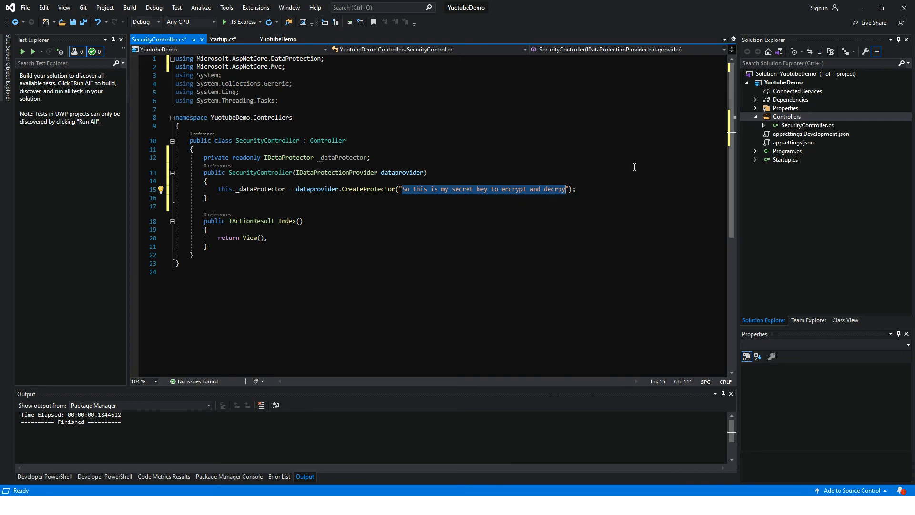
mouse_move(262, 191)
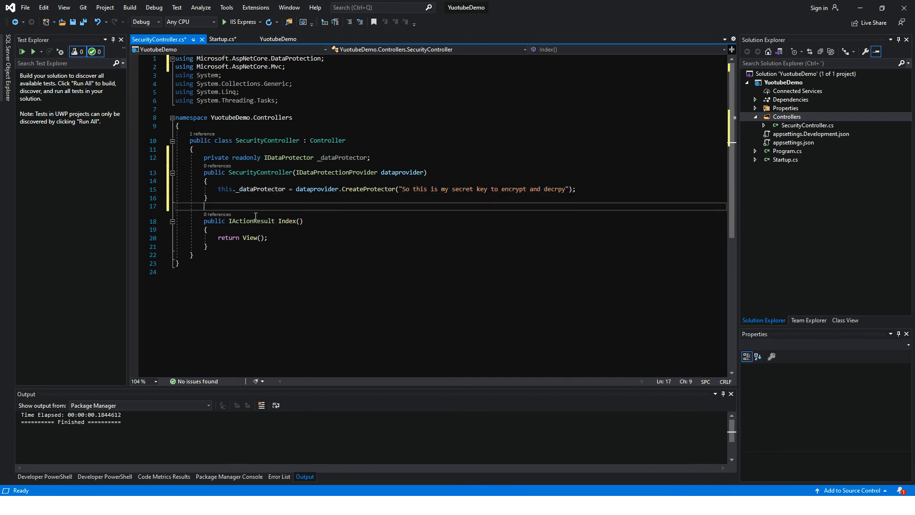
Step: Mark Index with [HttpGet] and declare string plainText = "Hello Youtube"
text(H])
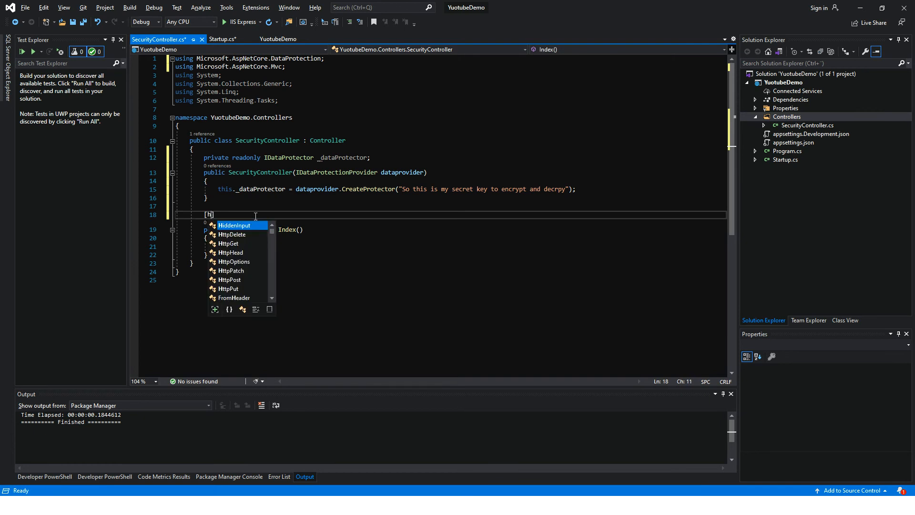
text(ttpGet)
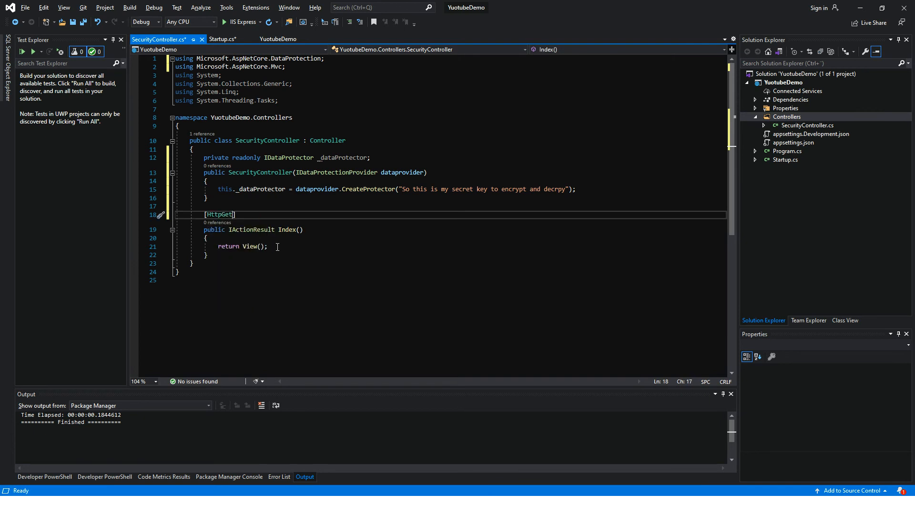
text(string h)
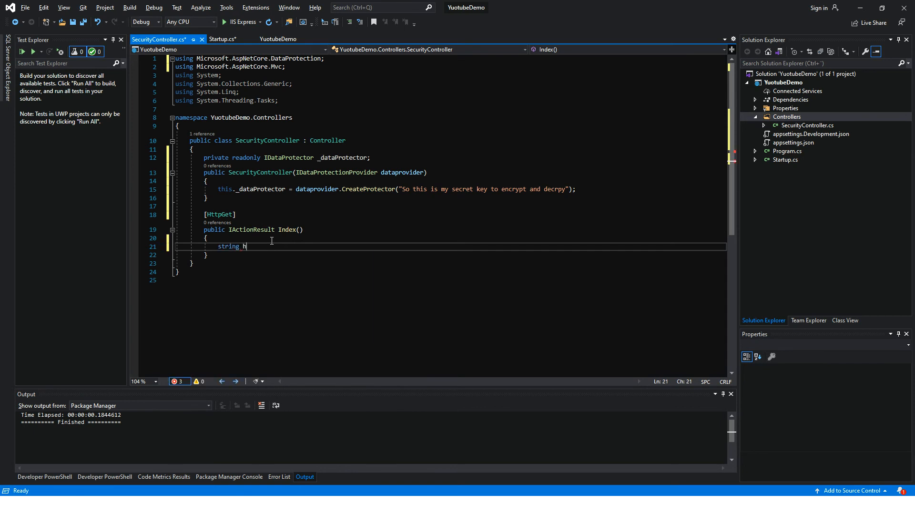
text(plainText = ")
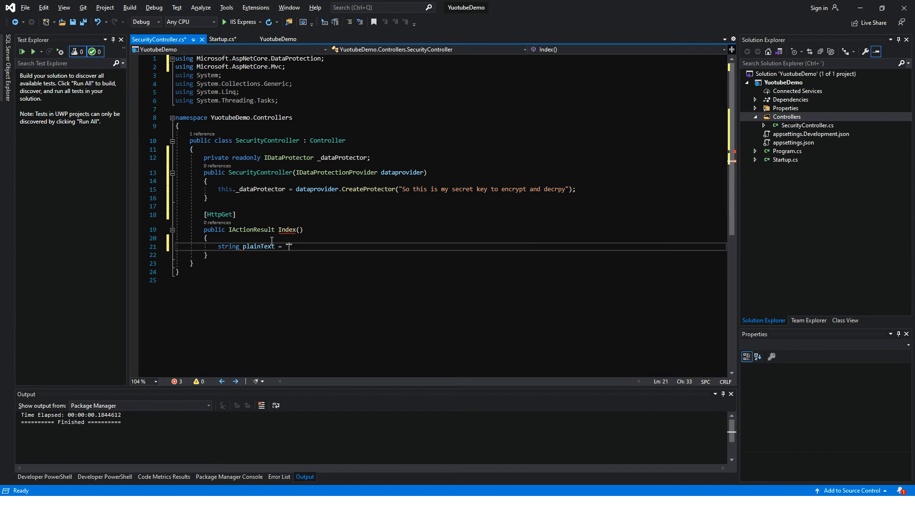
text(Hello Youtube)
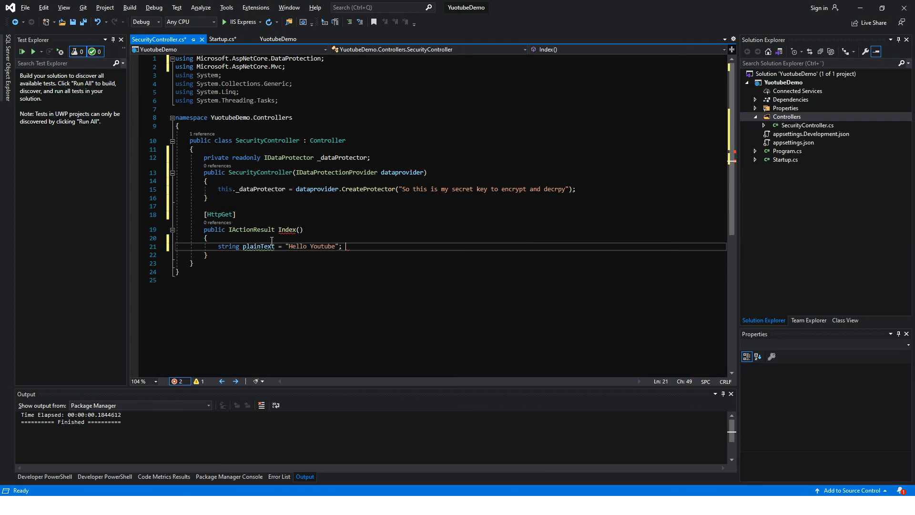
Step: Return Ok(new { plainText }) from the Index action
double_click(260, 246)
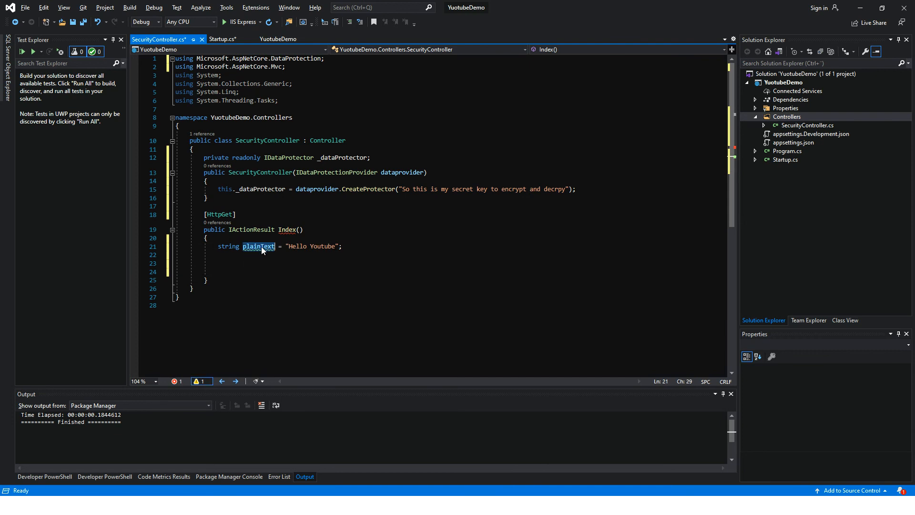
text(return Ok (/)
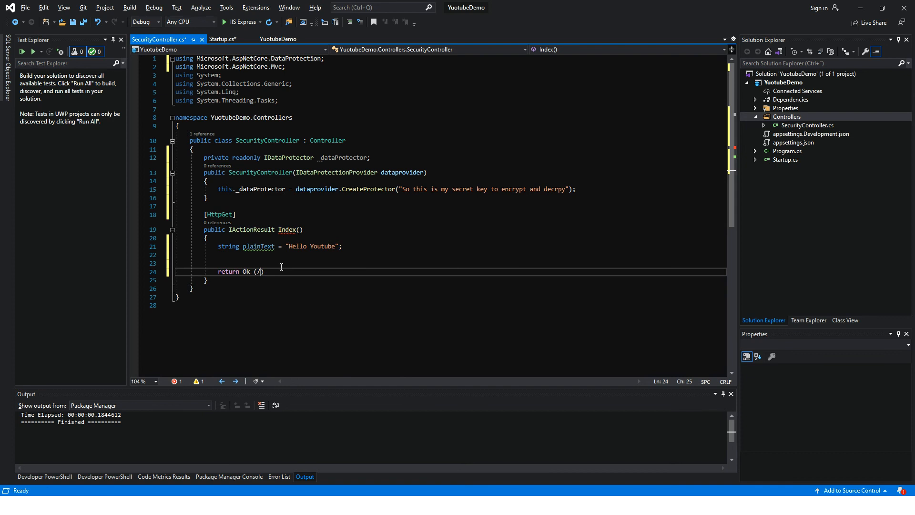
text(new { })
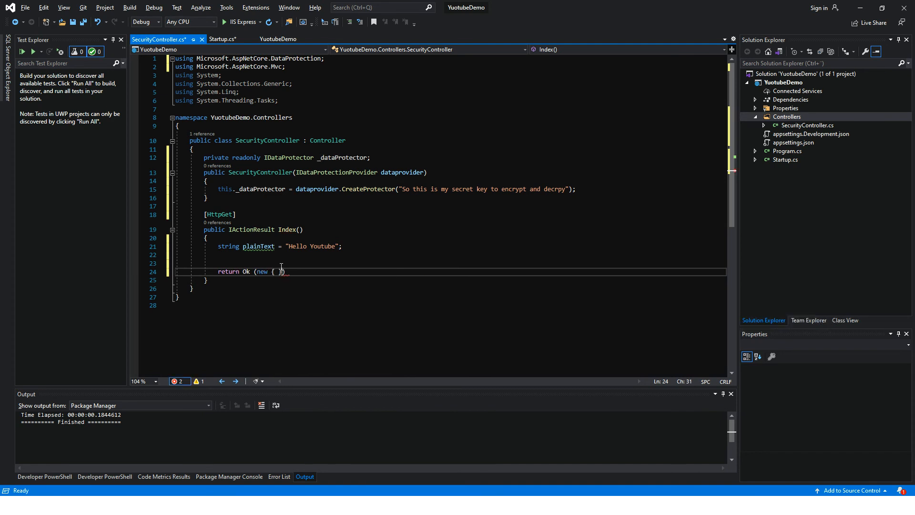
text(plainText)
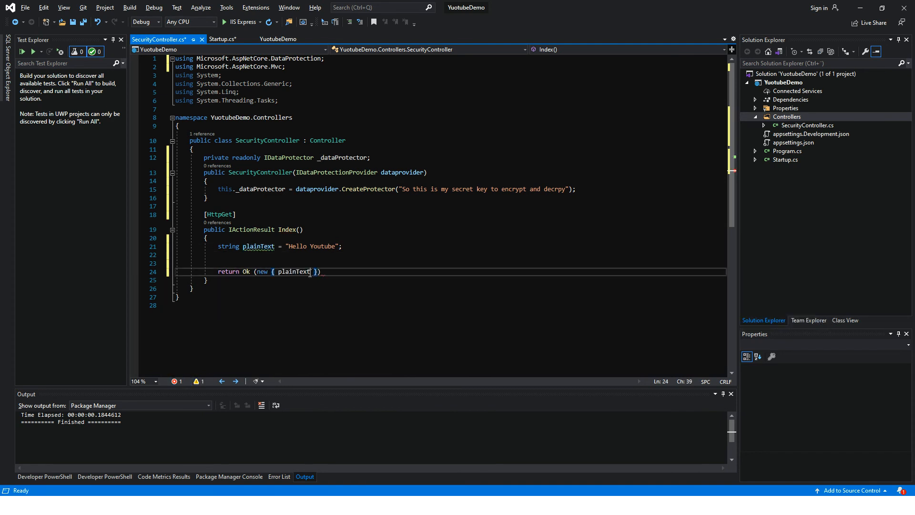
text();)
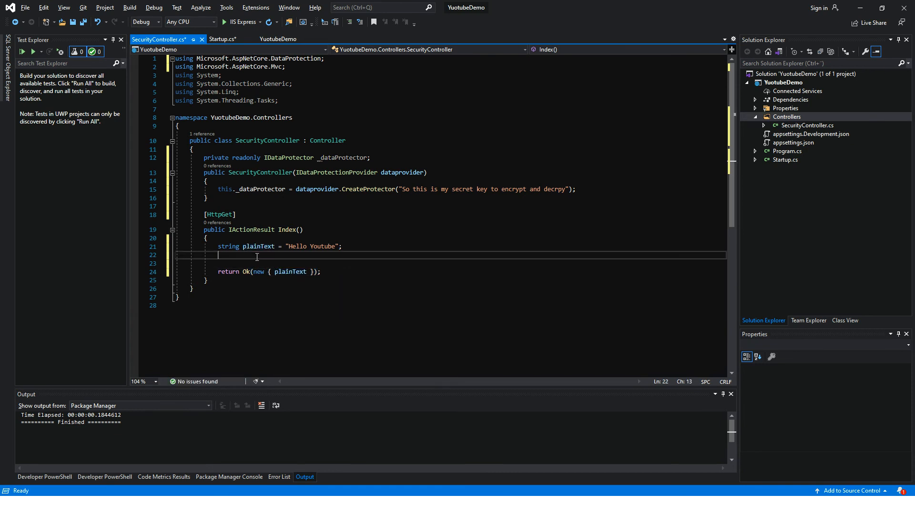
Step: Add string encrpytText = this._dataProtector.Protect(plainText) and include it in Ok
text(string)
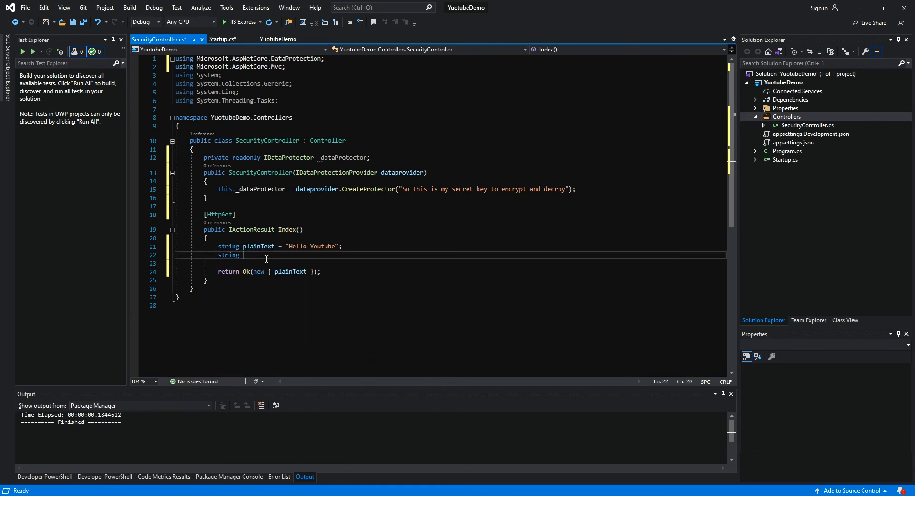
text(encrpyt)
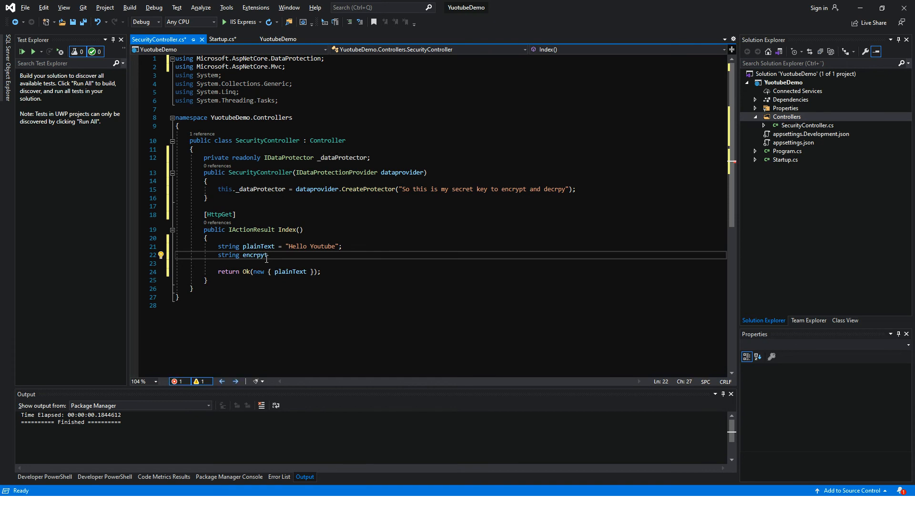
text(Text =)
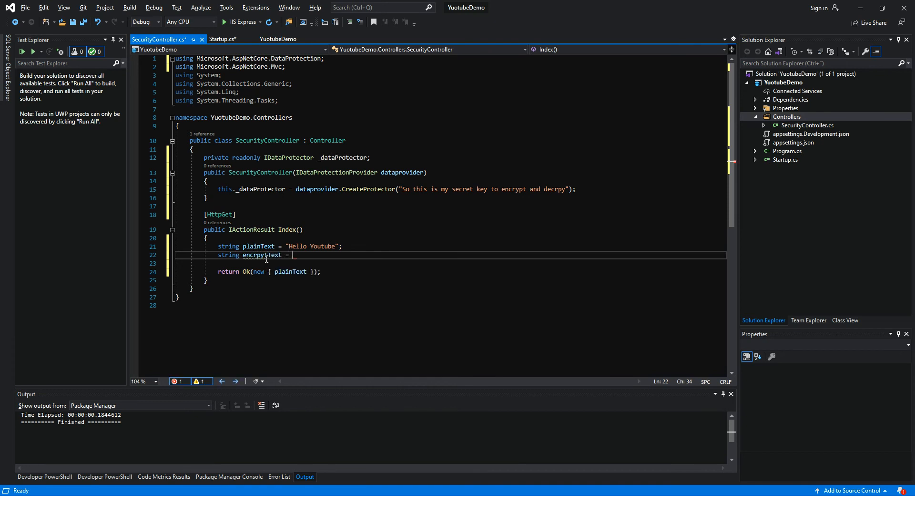
text(this._dataProtector)
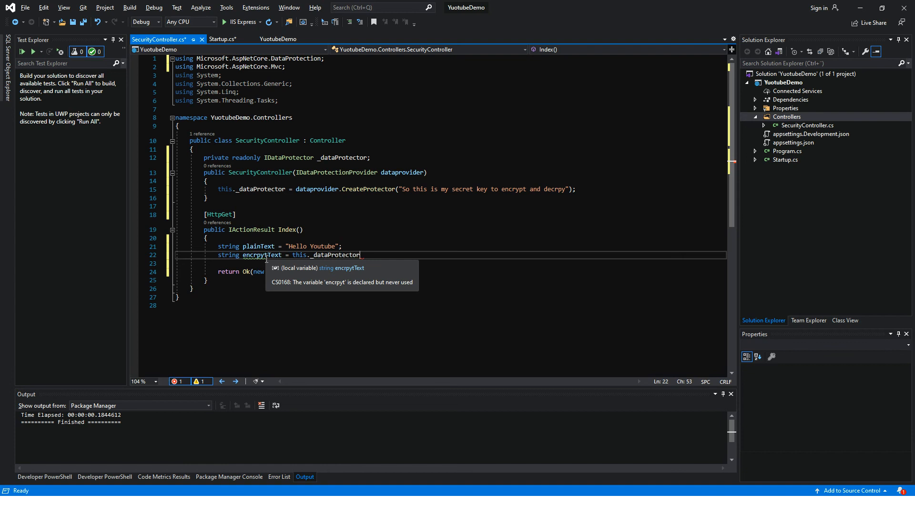
text(.Protect())
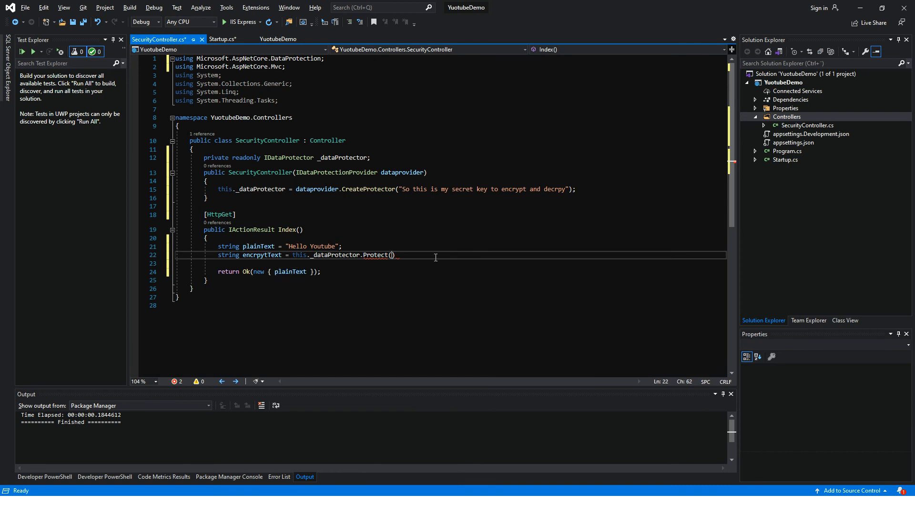
text(plainText)
click(470, 272)
text(, encrpytText)
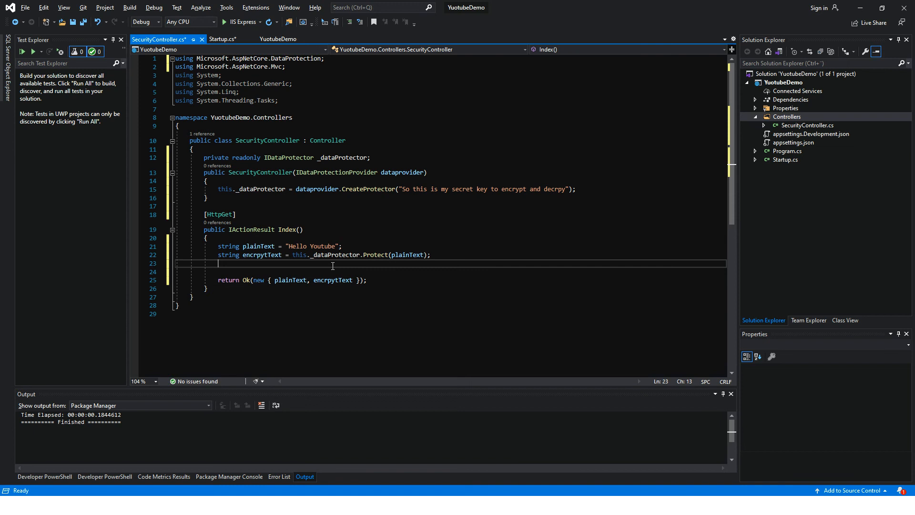
Step: Add decryptText = this._dataProtector.Unprotect(encrpytText), return it alongside the others, and save
double_click(262, 254)
text(string)
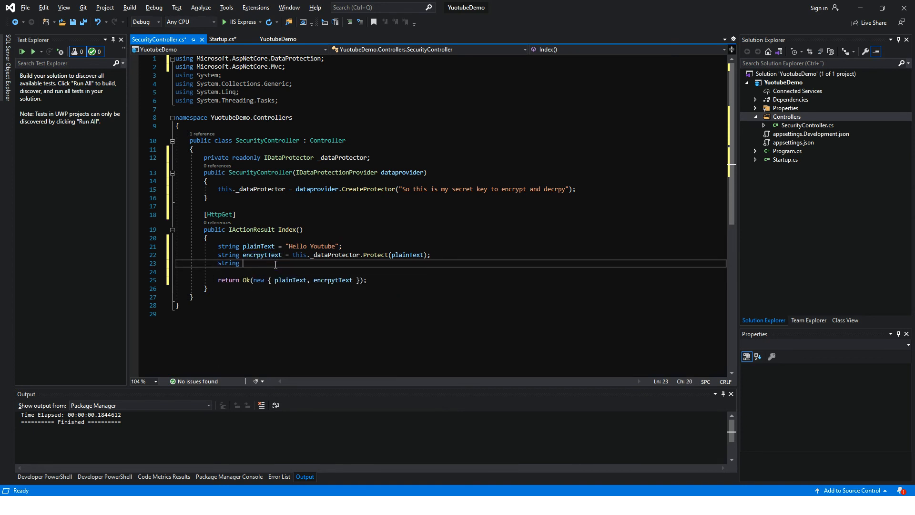
text(decrpy)
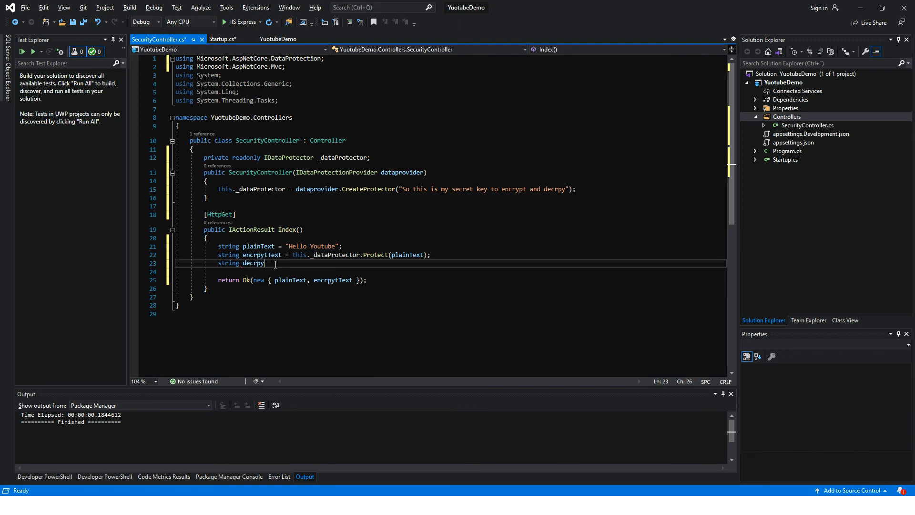
key(Backspace)
text(yptText =)
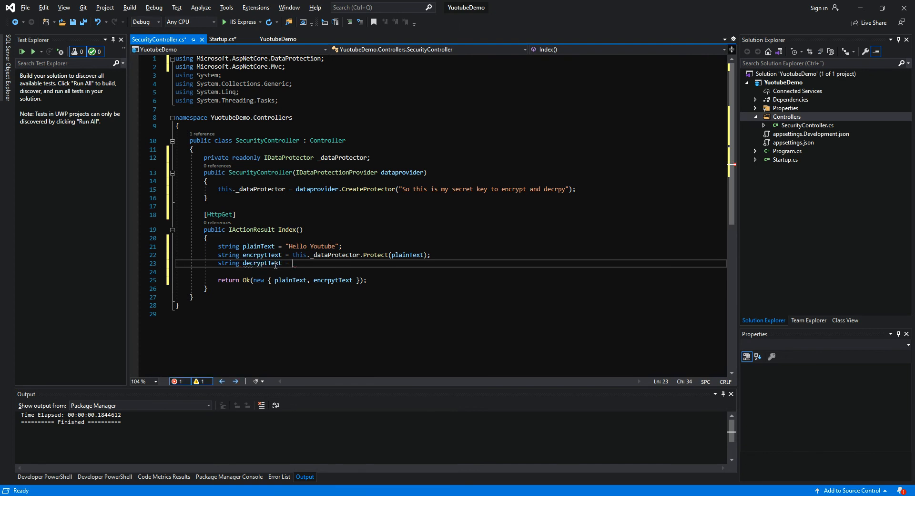
text(this.datap)
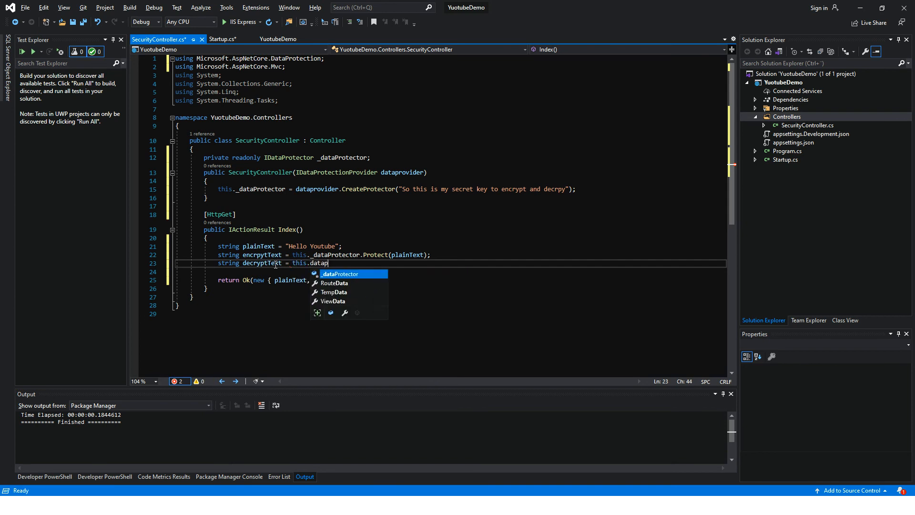
text(_dataProtector.unb)
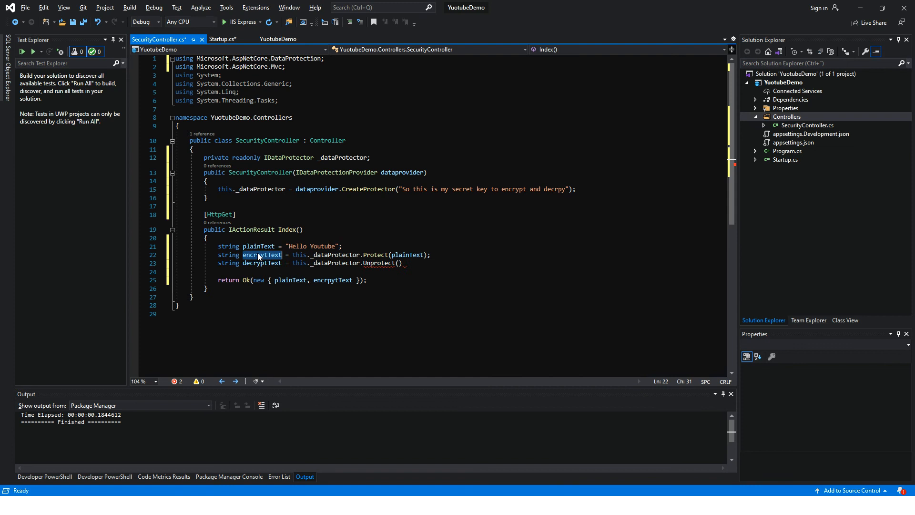
text(encrpytText)
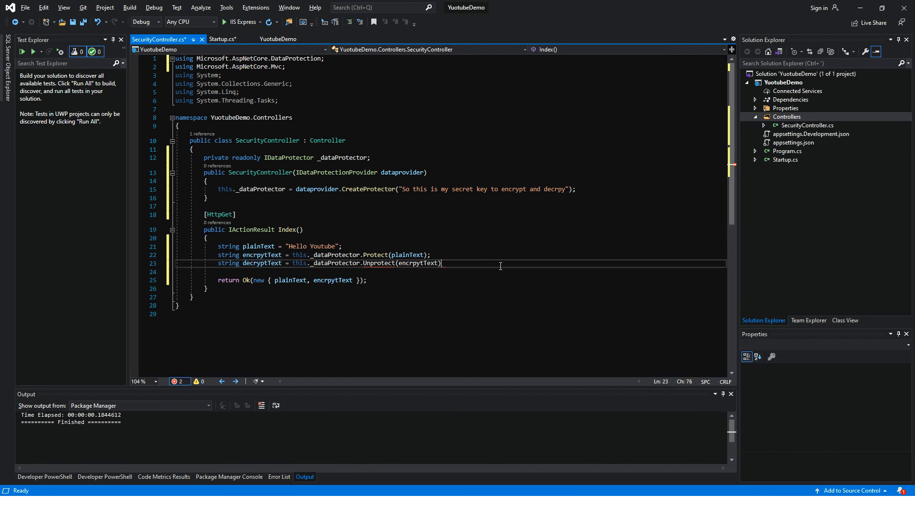
double_click(262, 262)
text(, decryptText)
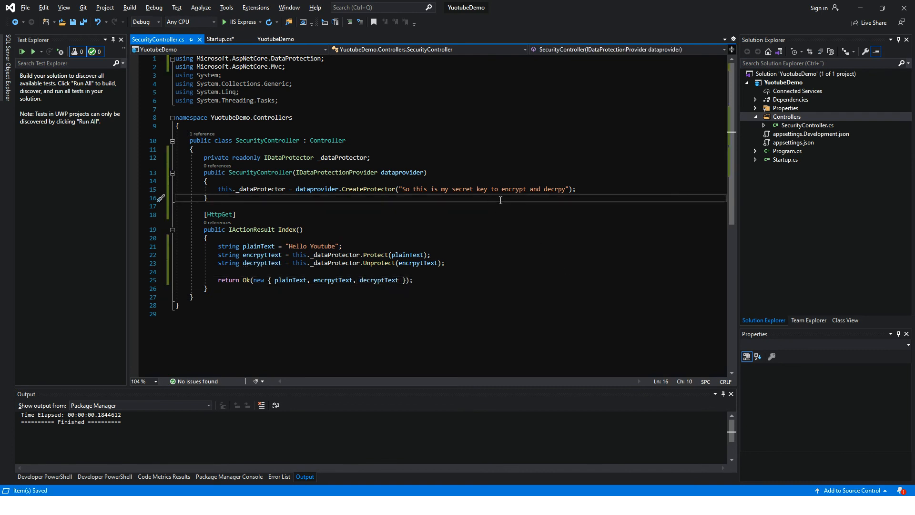
Step: Run YuotubeDemo on IIS Express to confirm the application starts
click(239, 22)
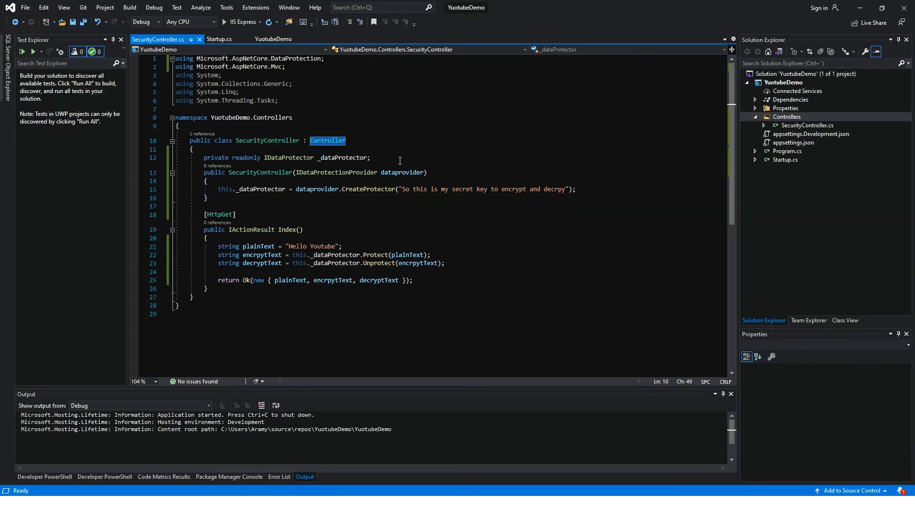
Step: Derive SecurityController from ControllerBase, add [ApiController] and [Route("[controller]")], and launch the app
text(Base)
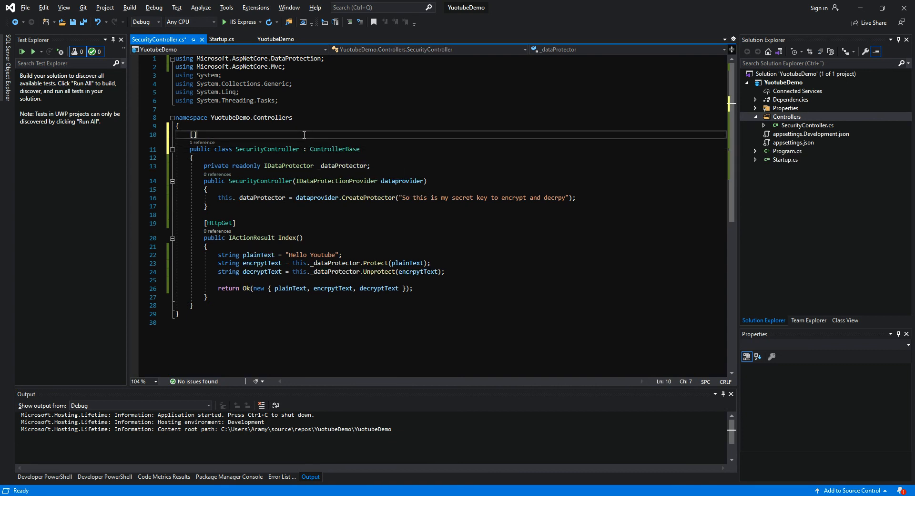
text([ApiController])
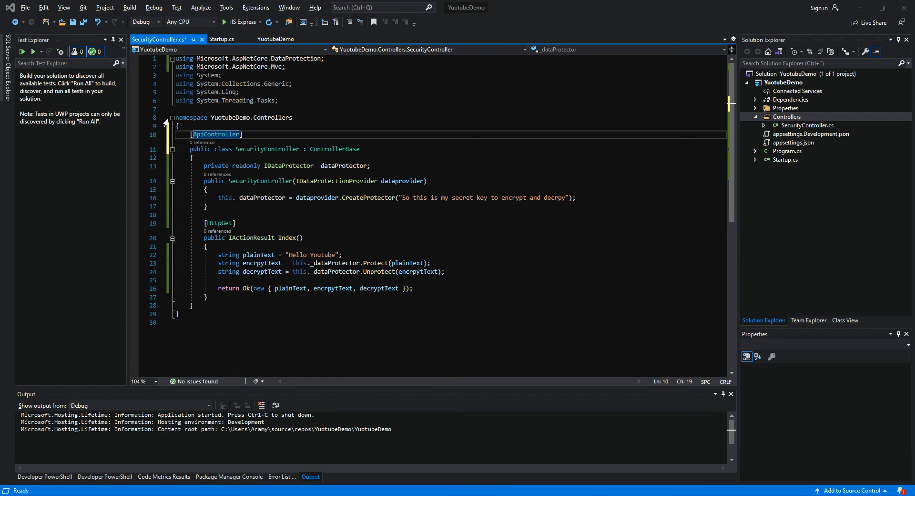
text([Route("[controller]")])
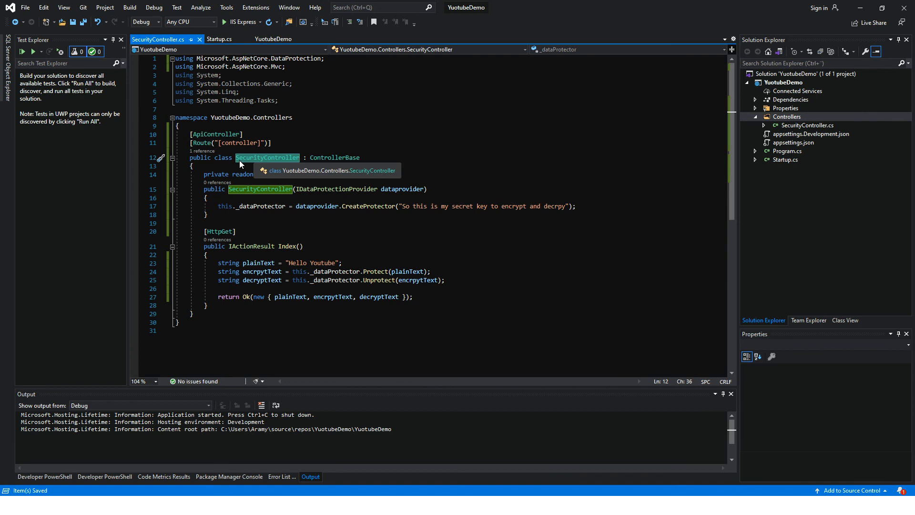
click(238, 21)
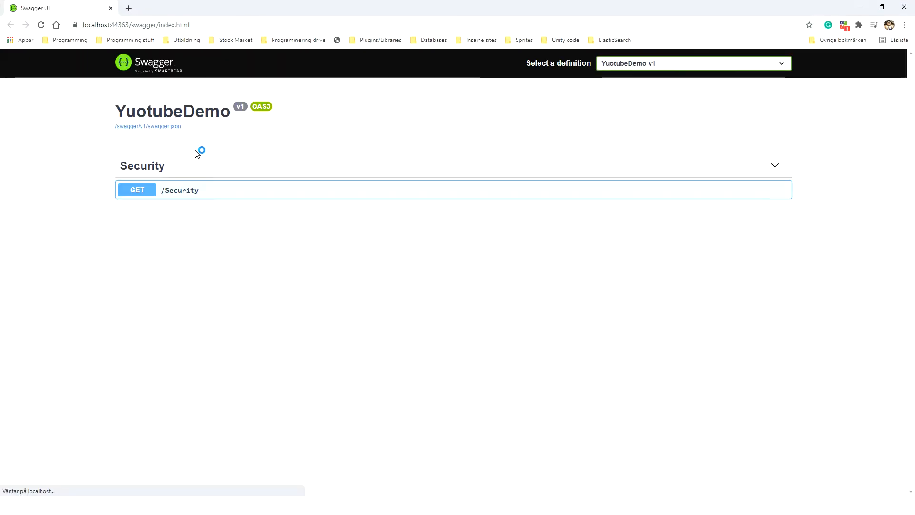
Step: Try out GET /Security in Swagger and select the encrpytText field and its encrypted value
click(180, 190)
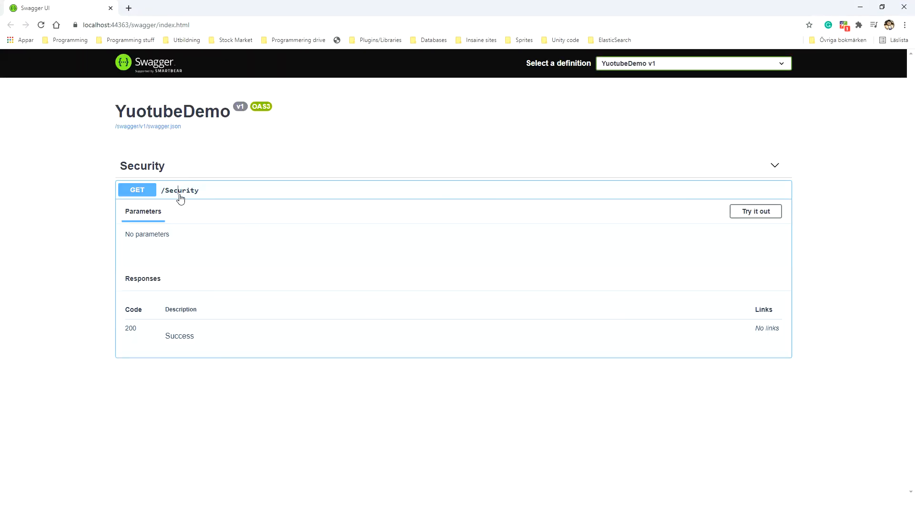
click(755, 211)
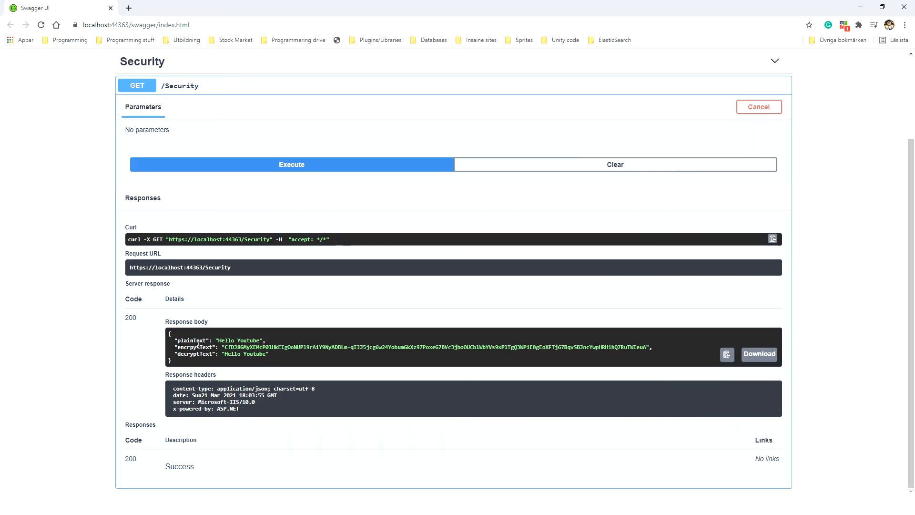
double_click(193, 354)
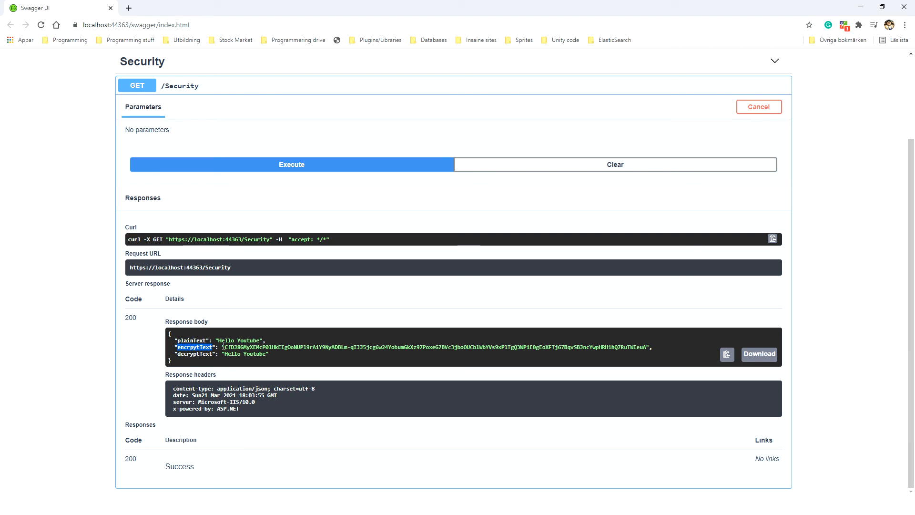
drag(224, 347, 601, 348)
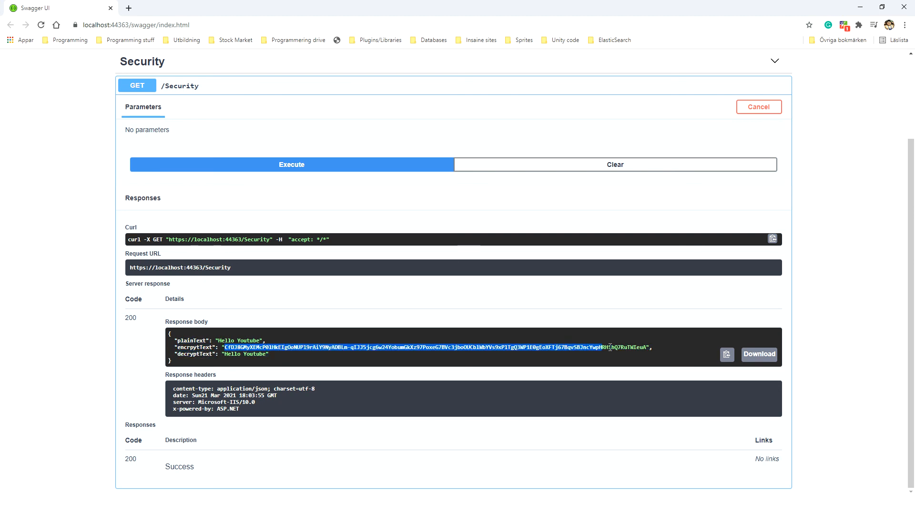